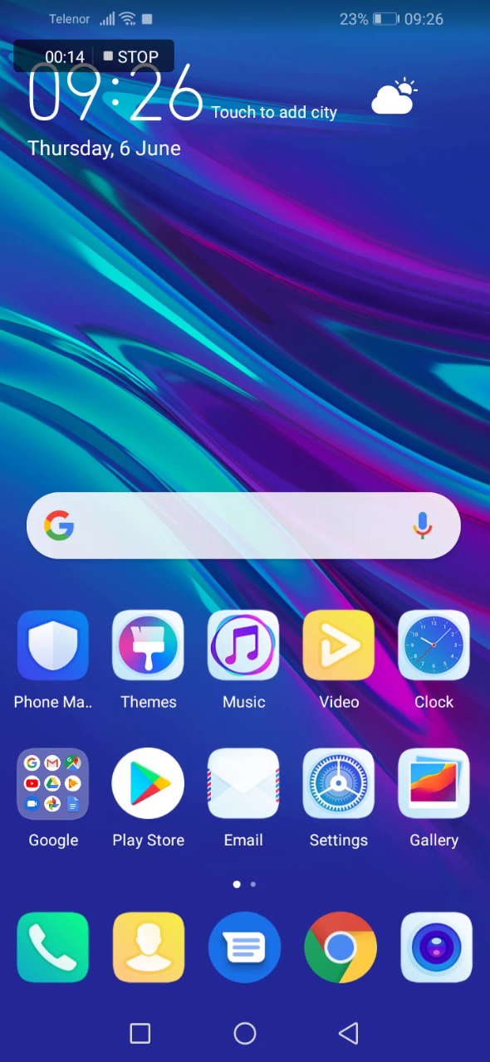
Launch the Phone app from the home screen dock.
click(54, 948)
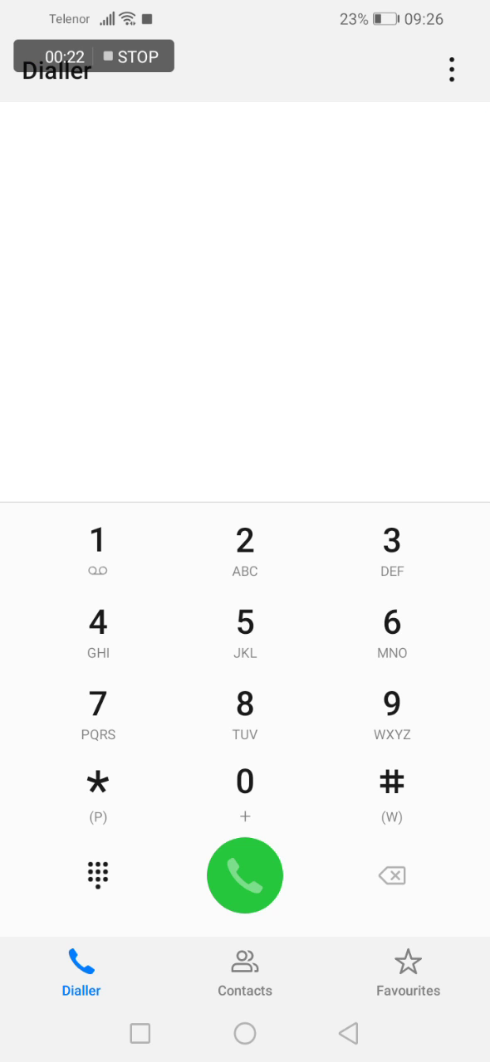
Open the Blocked page from the dialler's overflow menu.
click(452, 70)
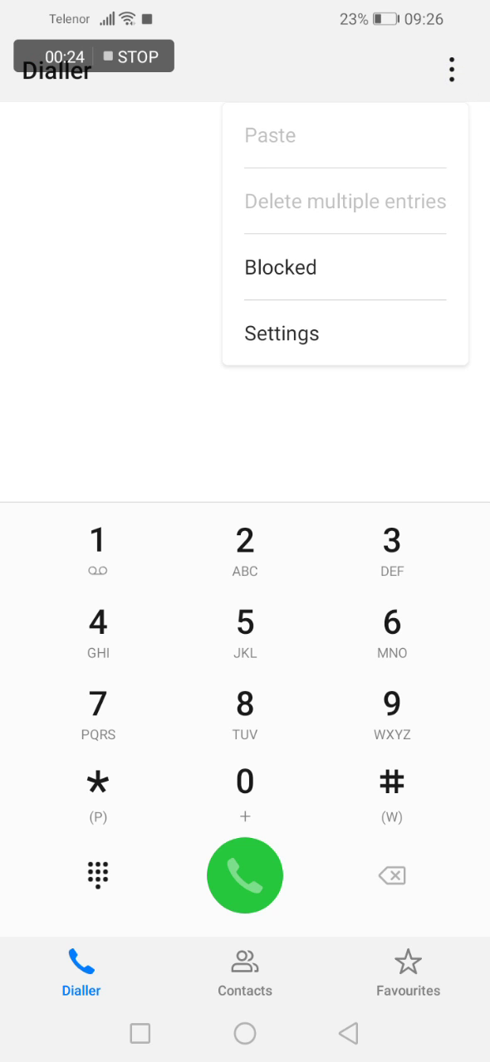
click(280, 266)
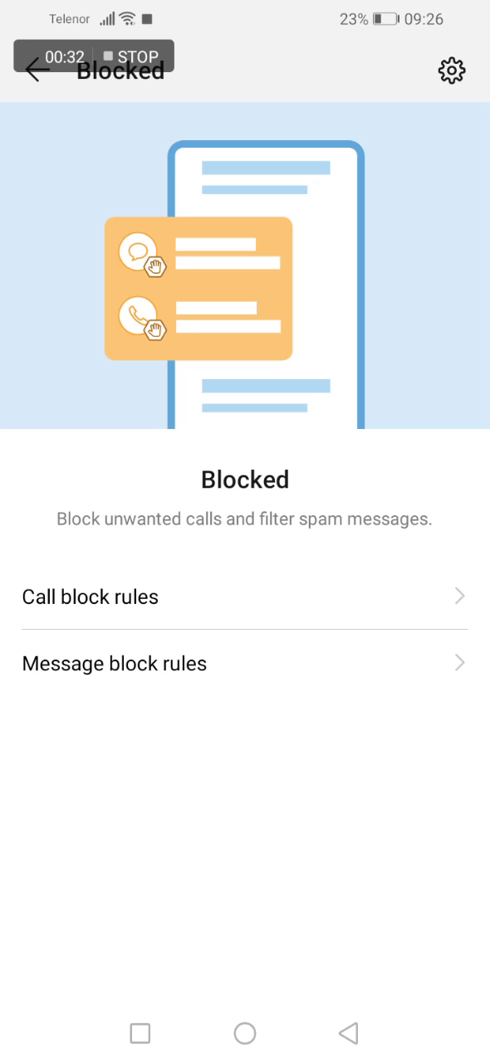
View the call block rules page, then return to the Blocked page.
click(90, 597)
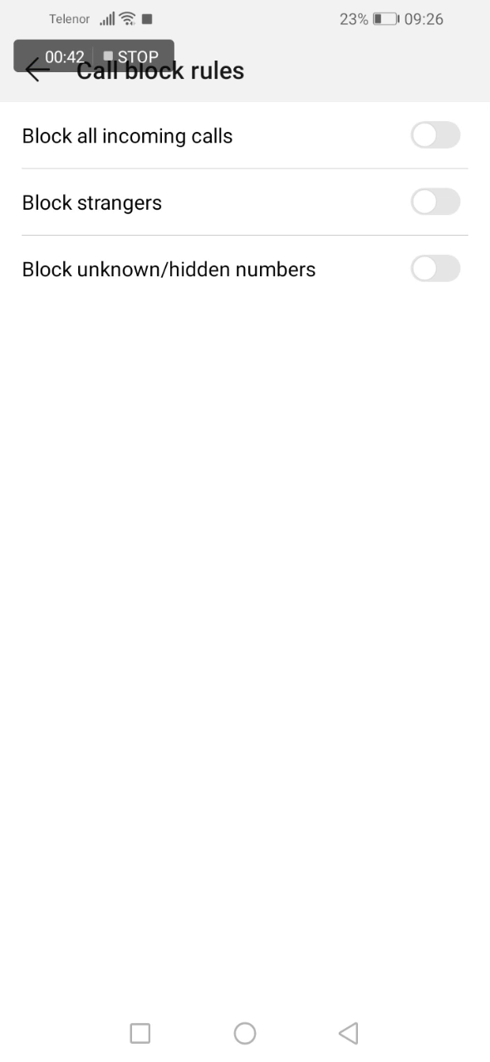
click(33, 70)
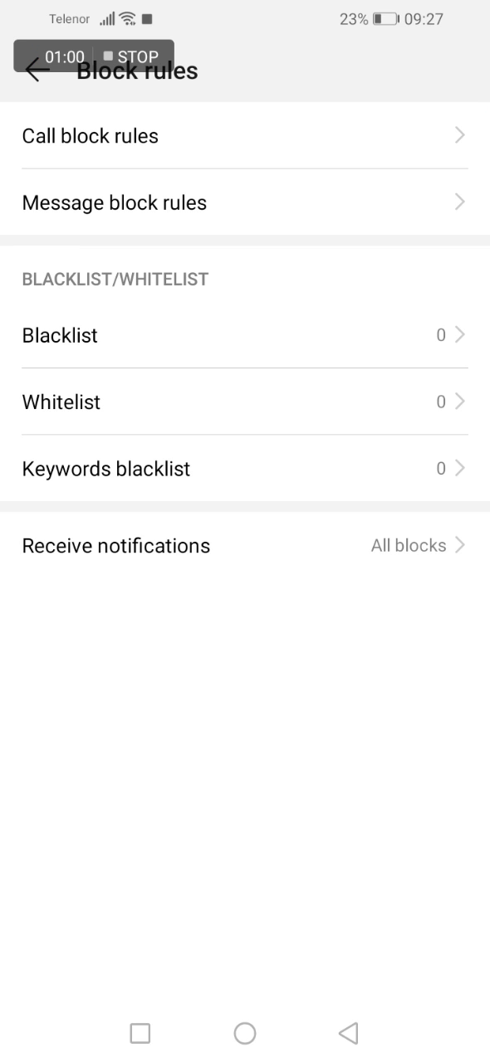
Check the empty keywords blacklist and go back.
click(105, 468)
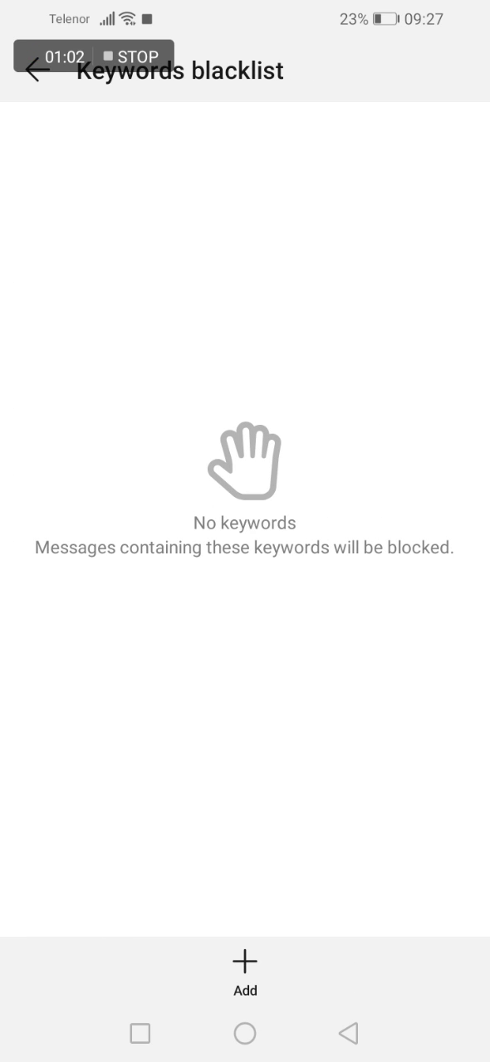
click(33, 70)
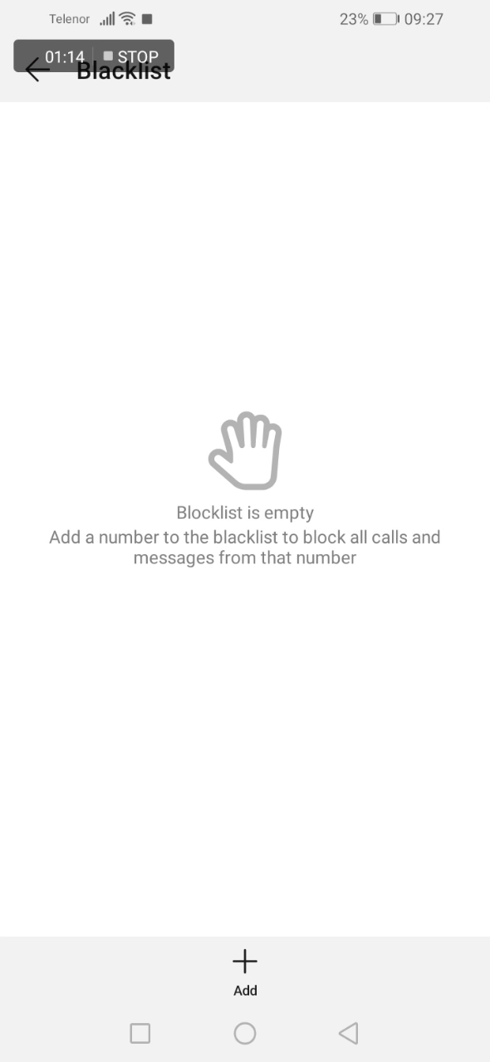
Browse the blacklist Add options, cancel manual entry, and return to Block rules.
click(244, 961)
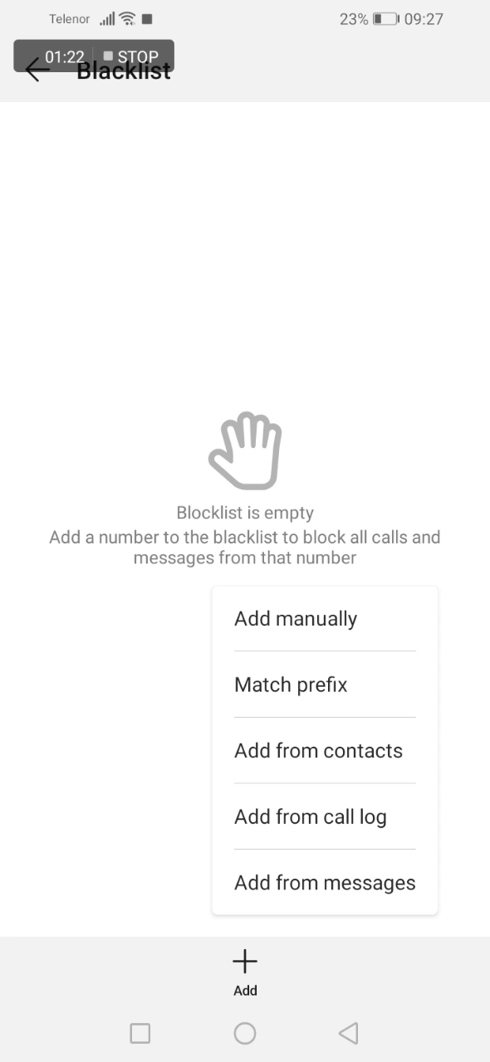
click(295, 618)
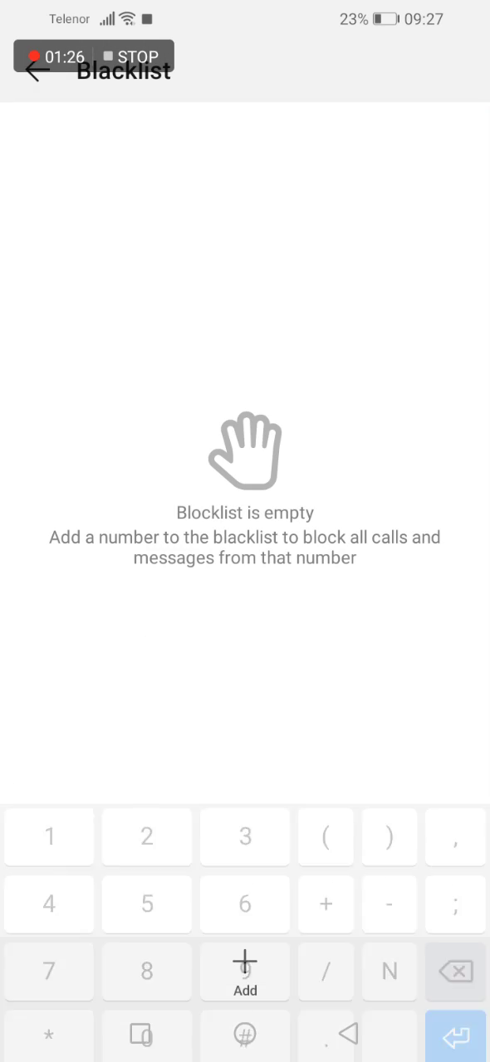
click(244, 980)
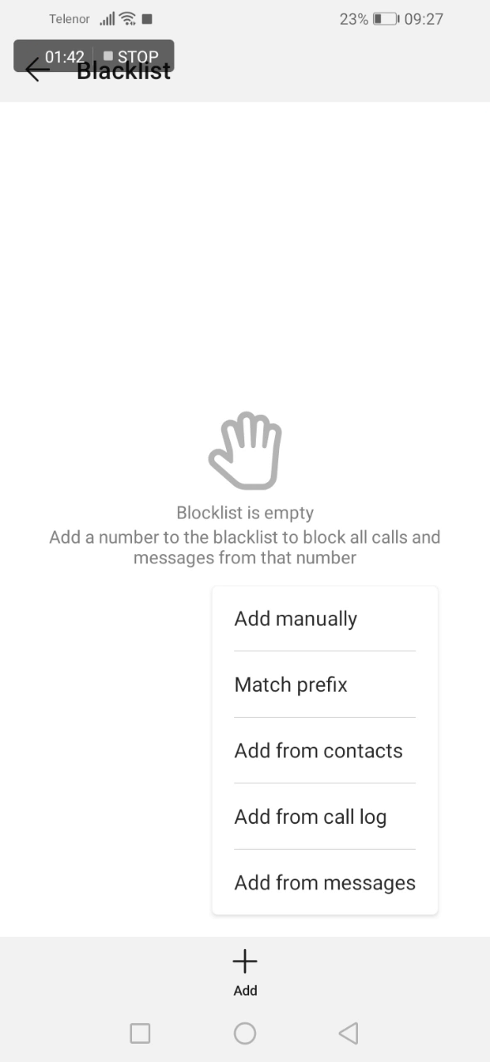
click(33, 70)
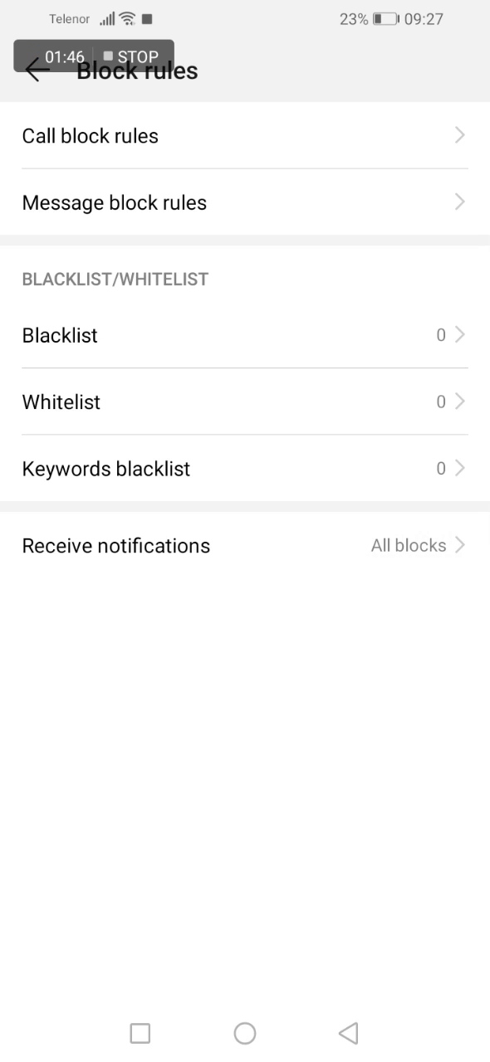
click(60, 401)
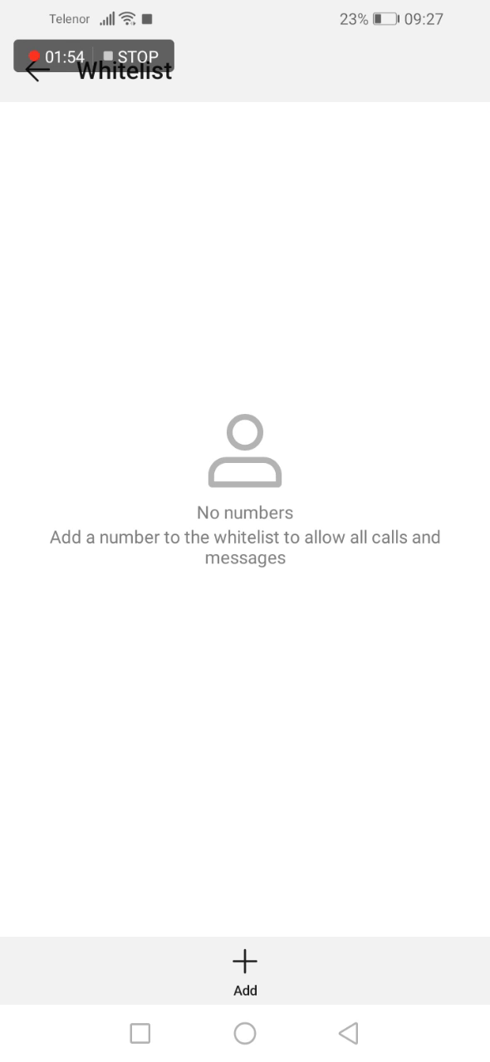
click(33, 73)
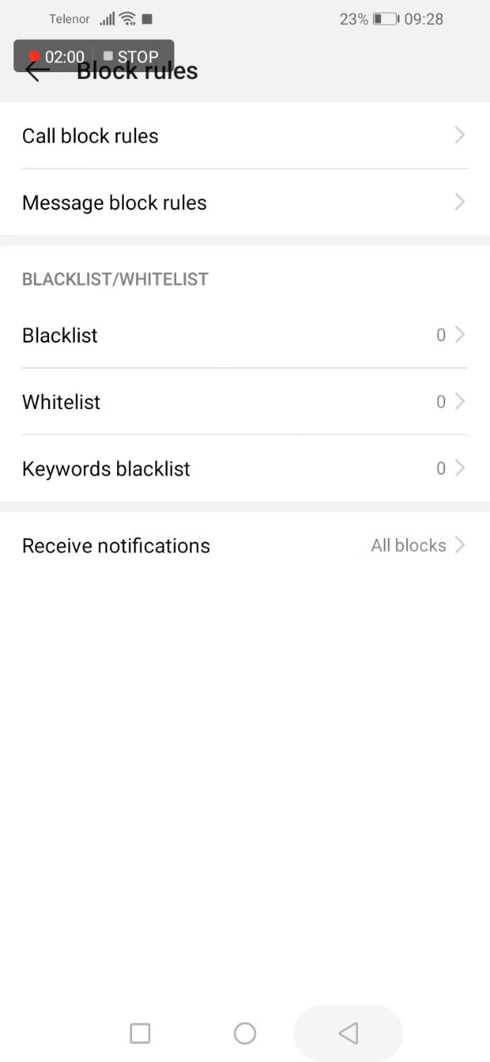